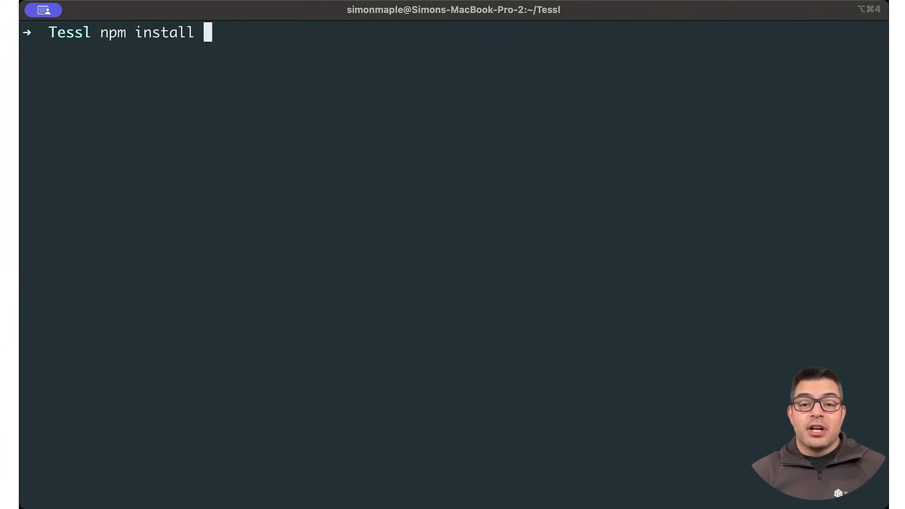
Install the Tessl CLI globally from install.tessl.io latest.tgz and run tessl --help
type("-g https://install.tessl.io/releases/latest.tgz")
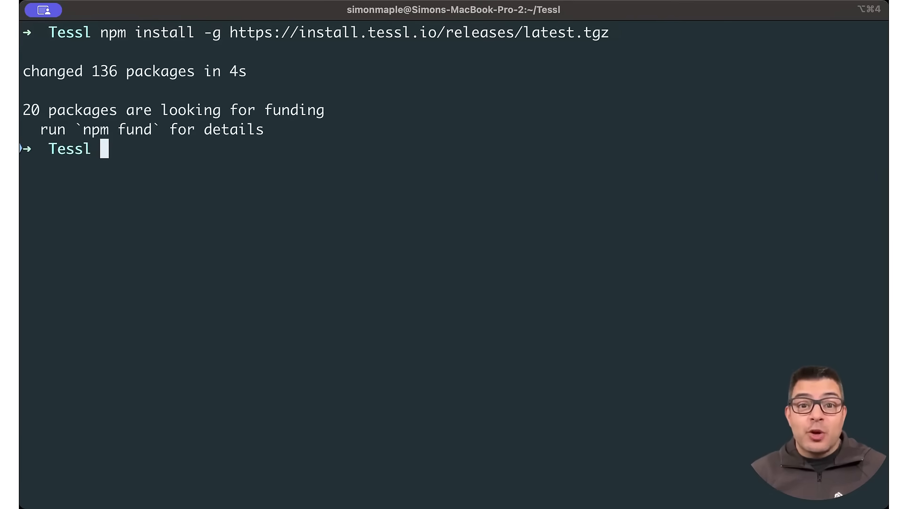
type("tessl --help")
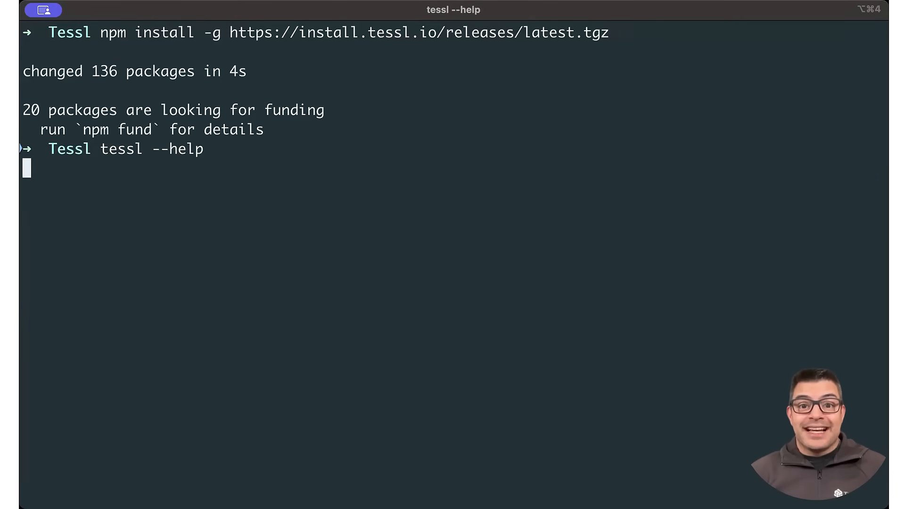
type("Y")
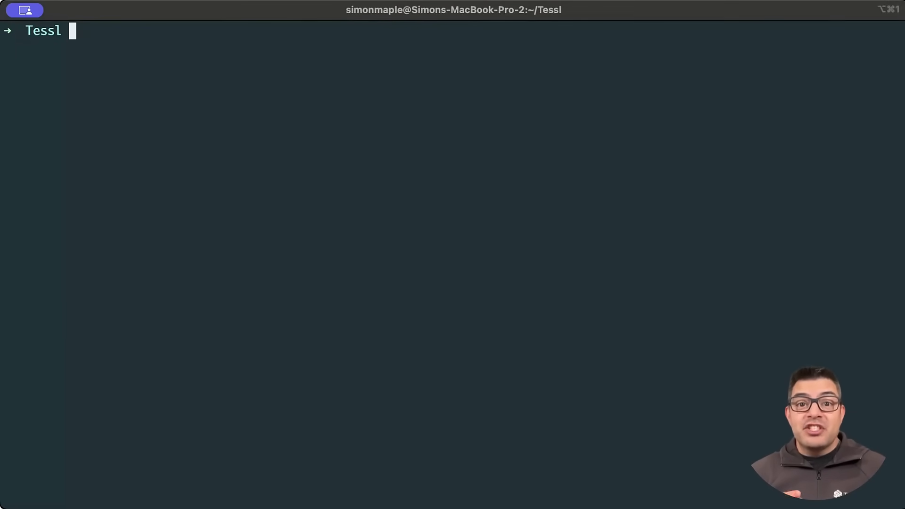
type("tessl login")
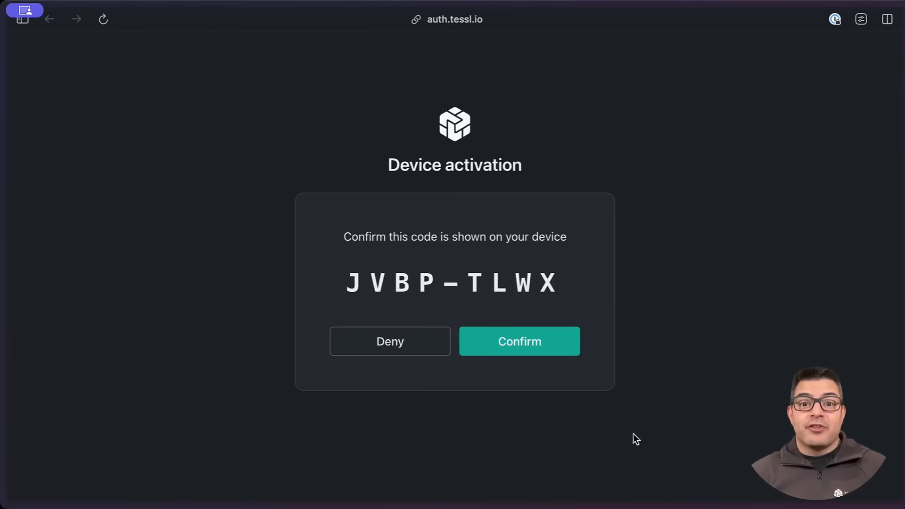
left_click(519, 341)
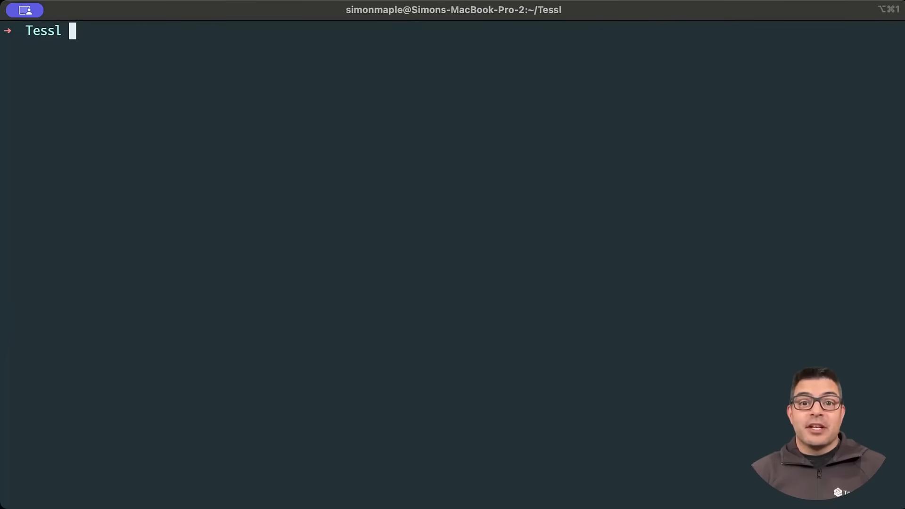
type("tessl whoami")
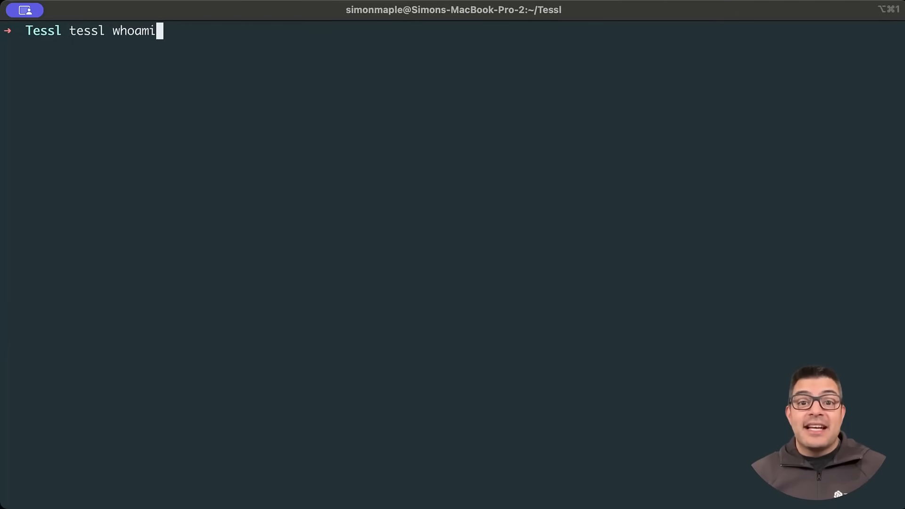